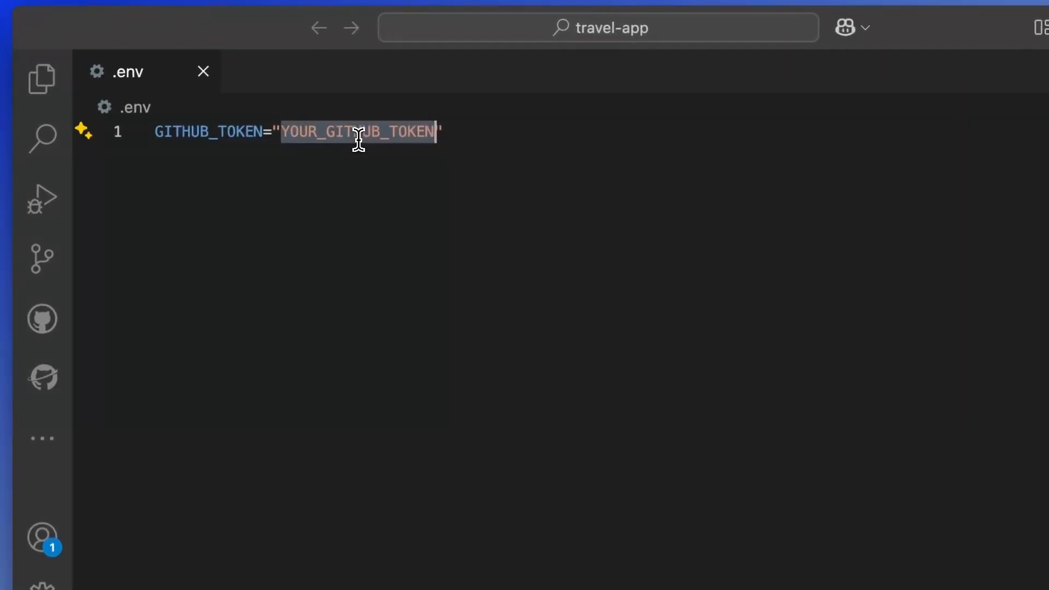
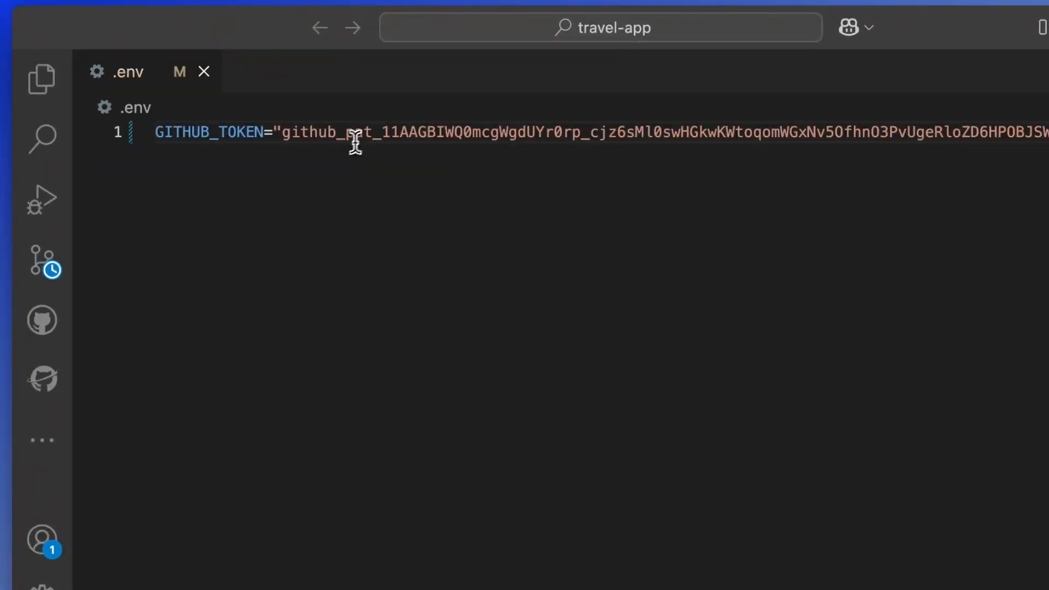
Step: Paste the GitHub PAT into .env, stage the file, and commit and push it
left_click(41, 268)
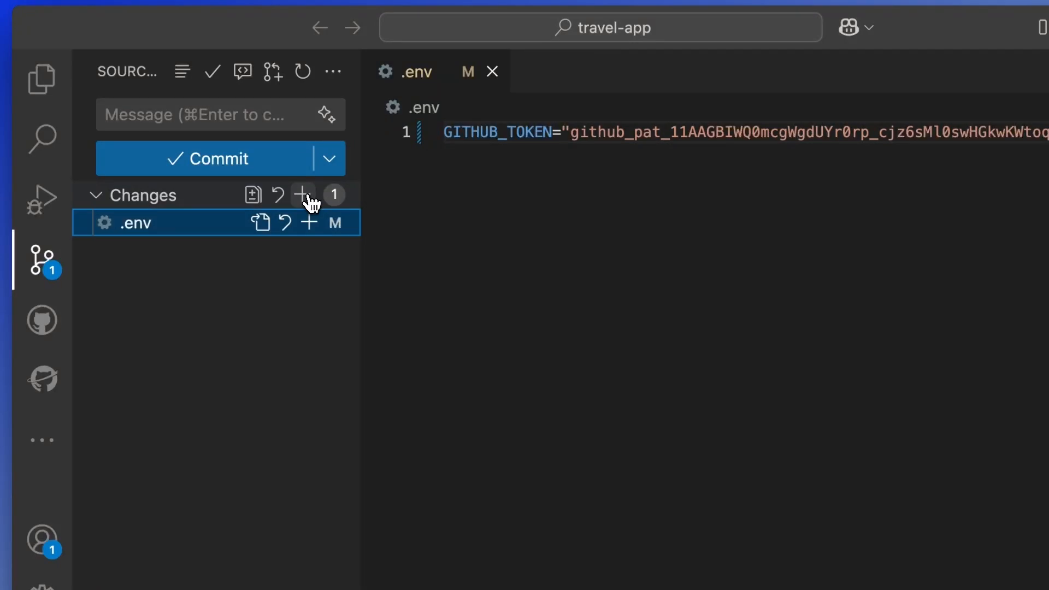
left_click(304, 195)
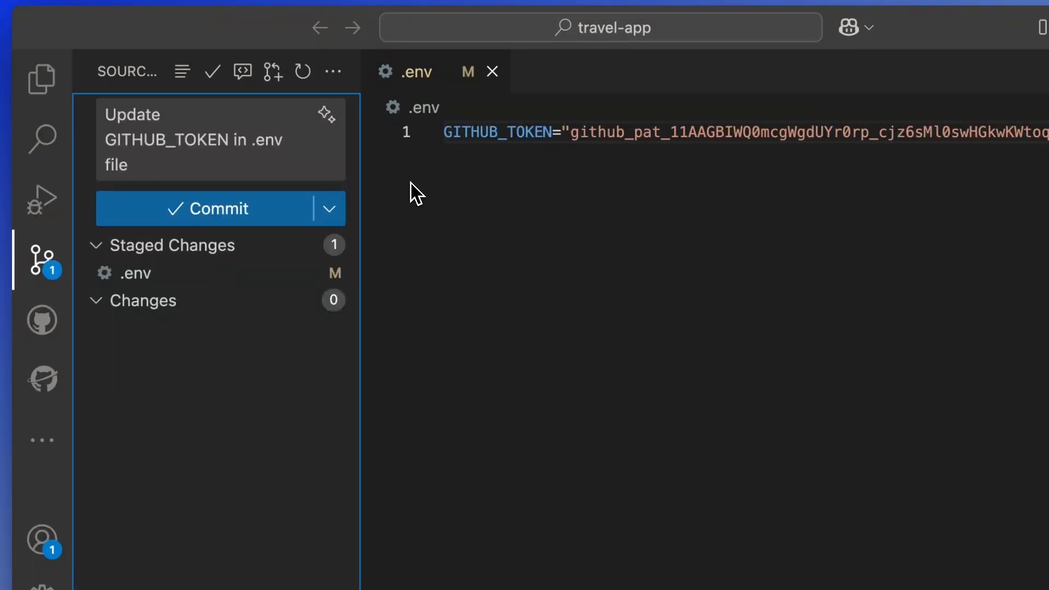
left_click(328, 207)
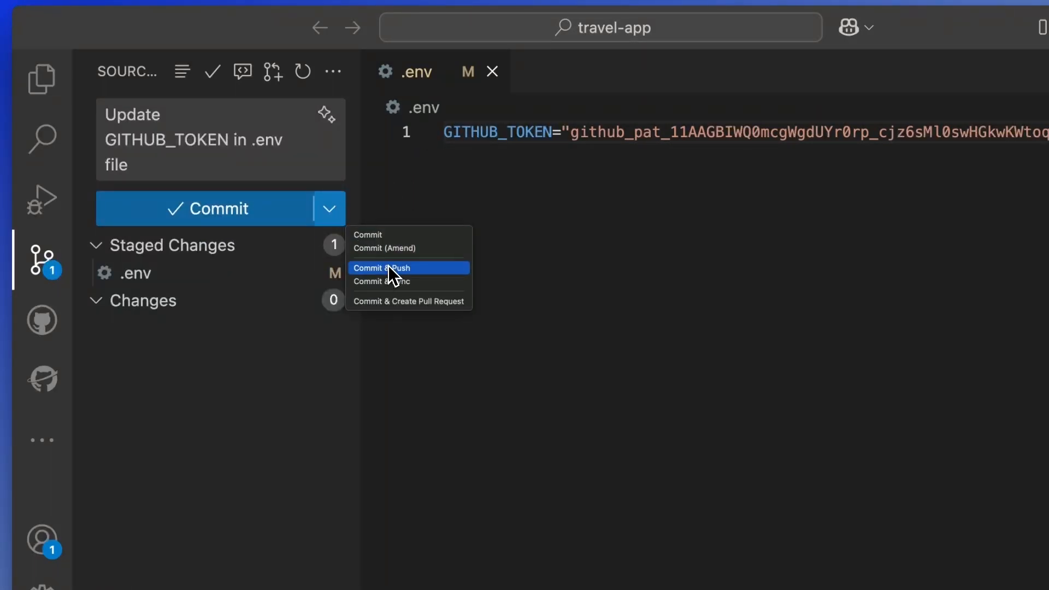
left_click(383, 268)
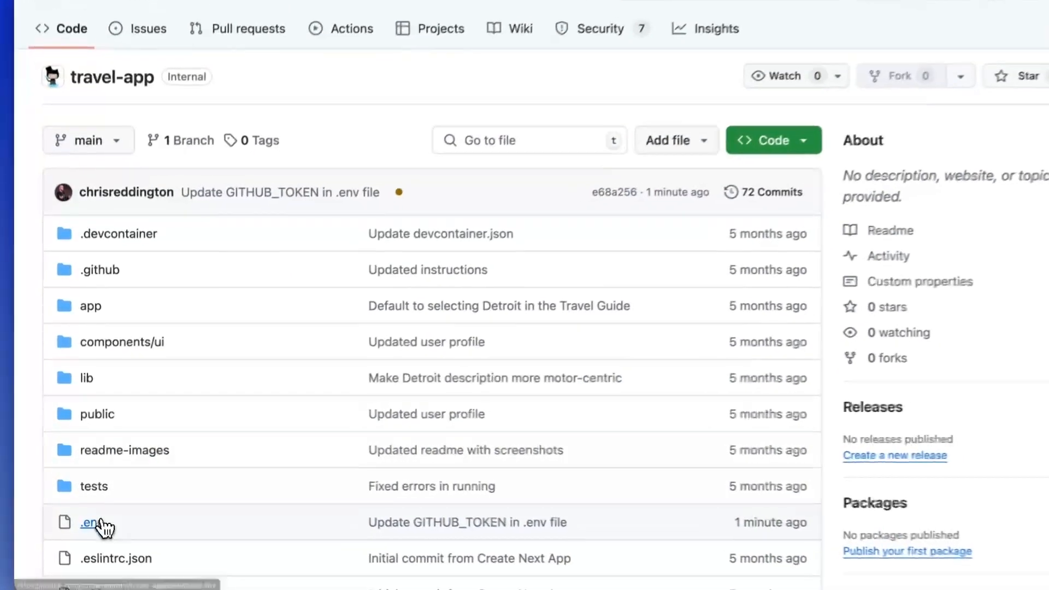
Step: Empty the token in travel-app .env and commit it to main as 'Remove secret from .env'
left_click(89, 521)
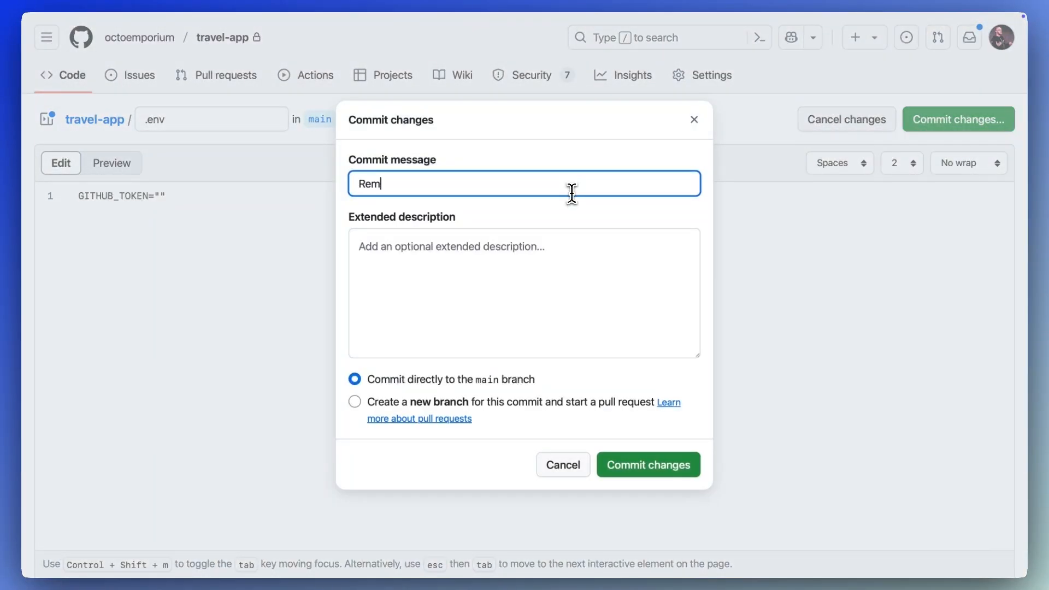
left_click(649, 465)
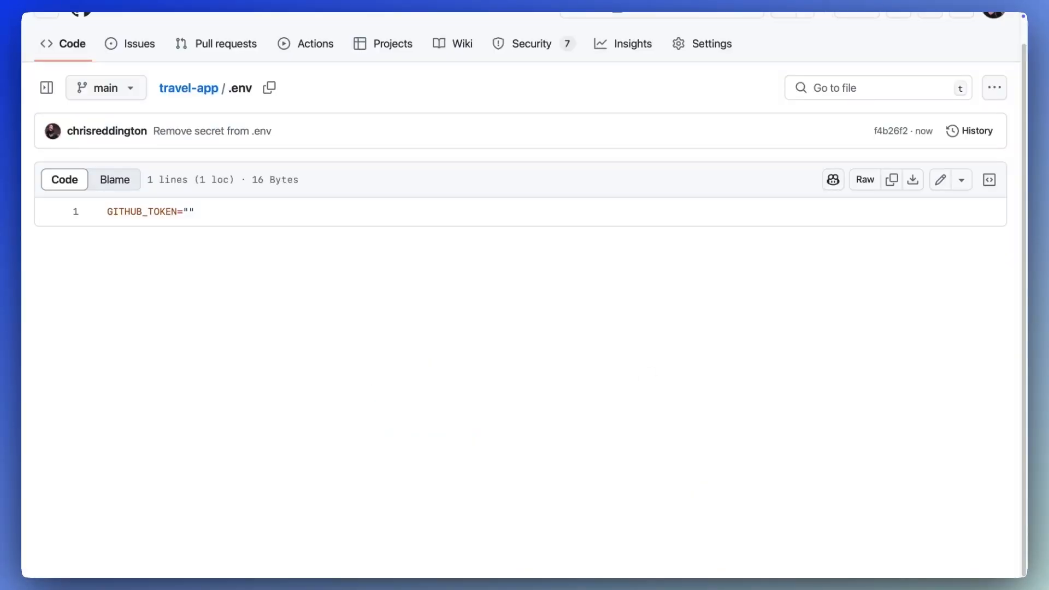
left_click(976, 131)
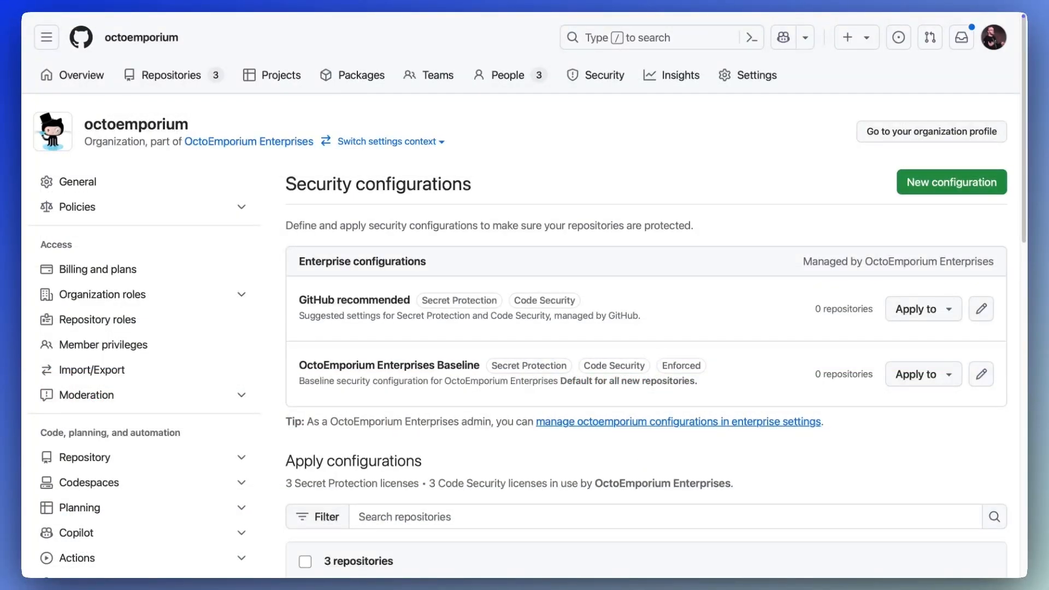
mouse_move(743, 224)
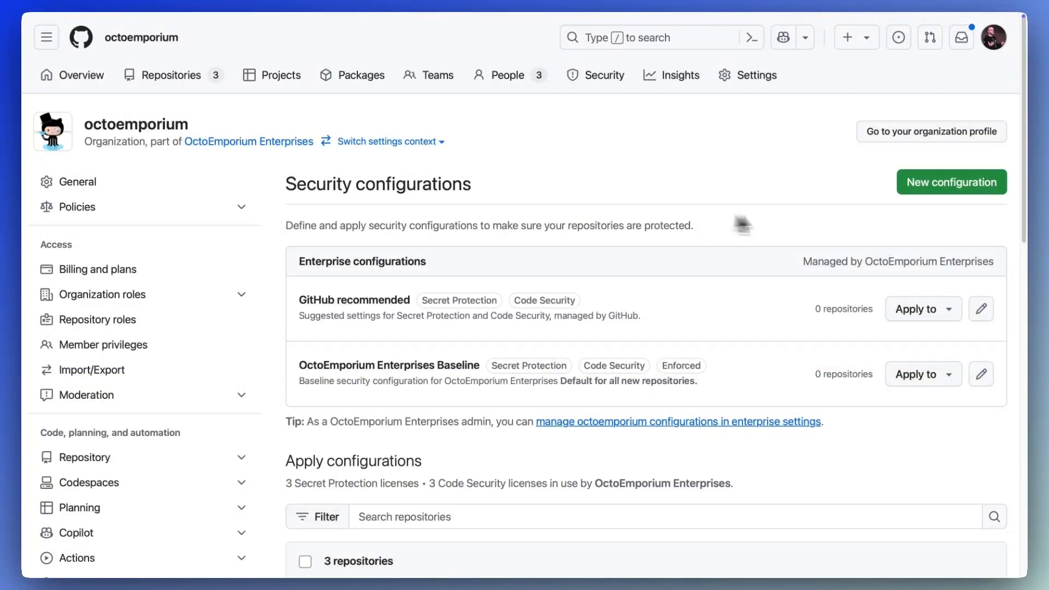
Step: Create a configuration named OctoEmporium described as 'Security baselines for the OctoEmporium organization'
left_click(950, 182)
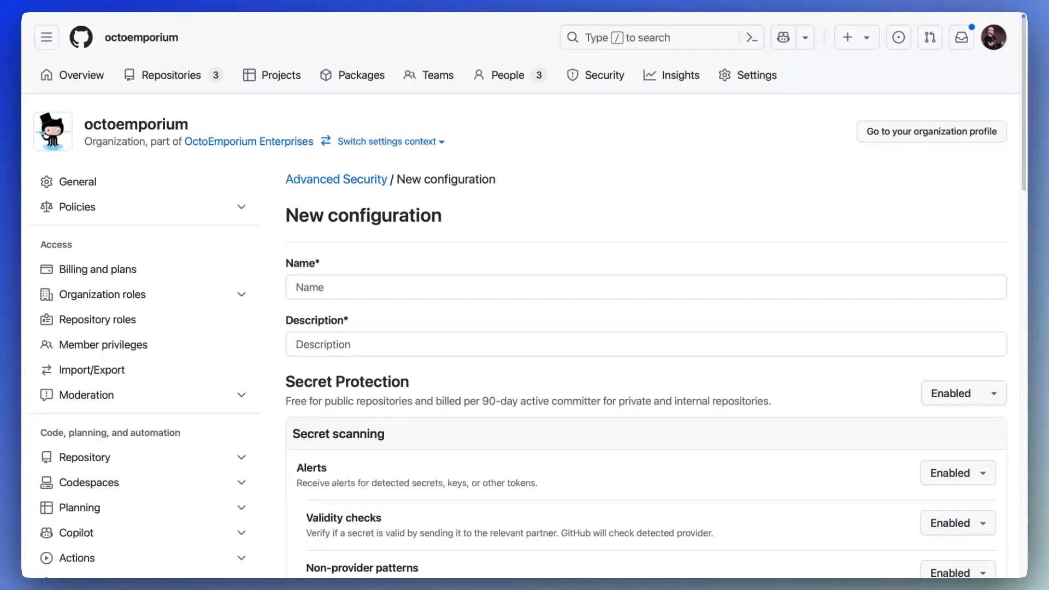
type("OctoEmporium")
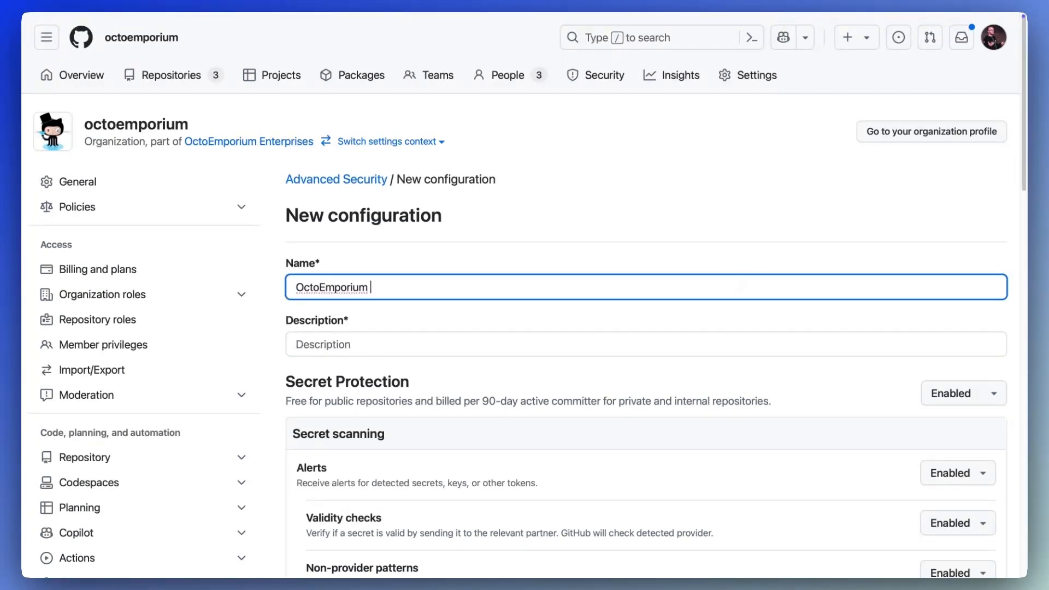
type("Security baselines for the OctoEmporium organization")
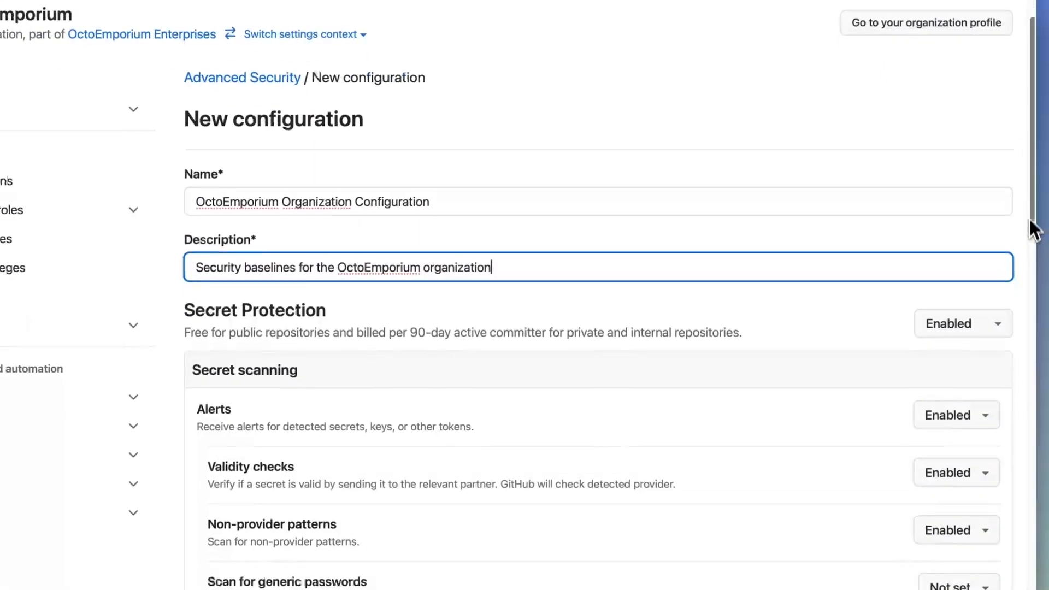
scroll("down", 3)
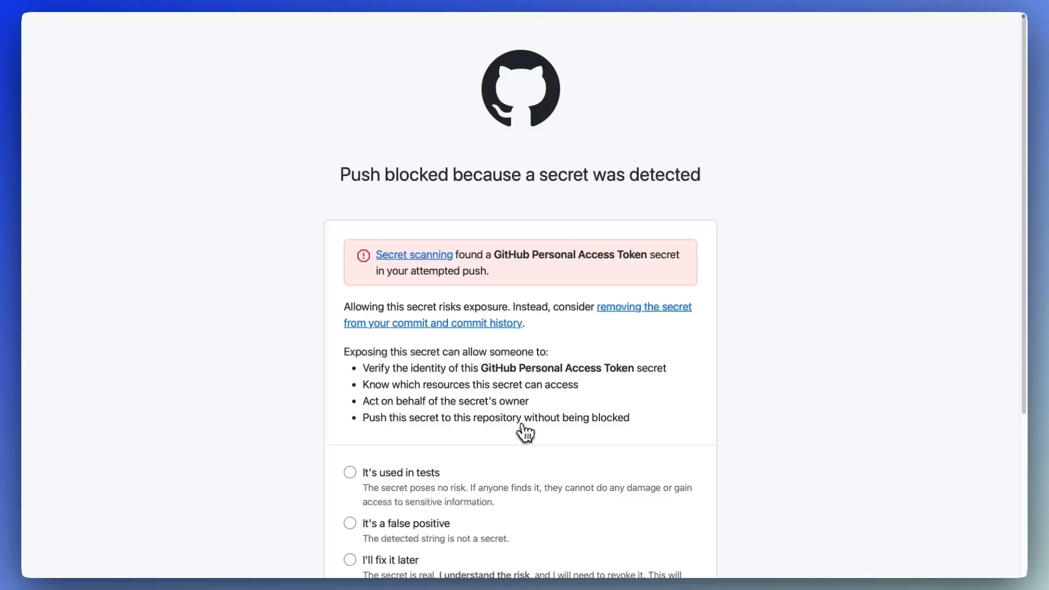
Step: Reset the rejected commit with git reset --hard and clear the token value in .env
scroll("down", 3)
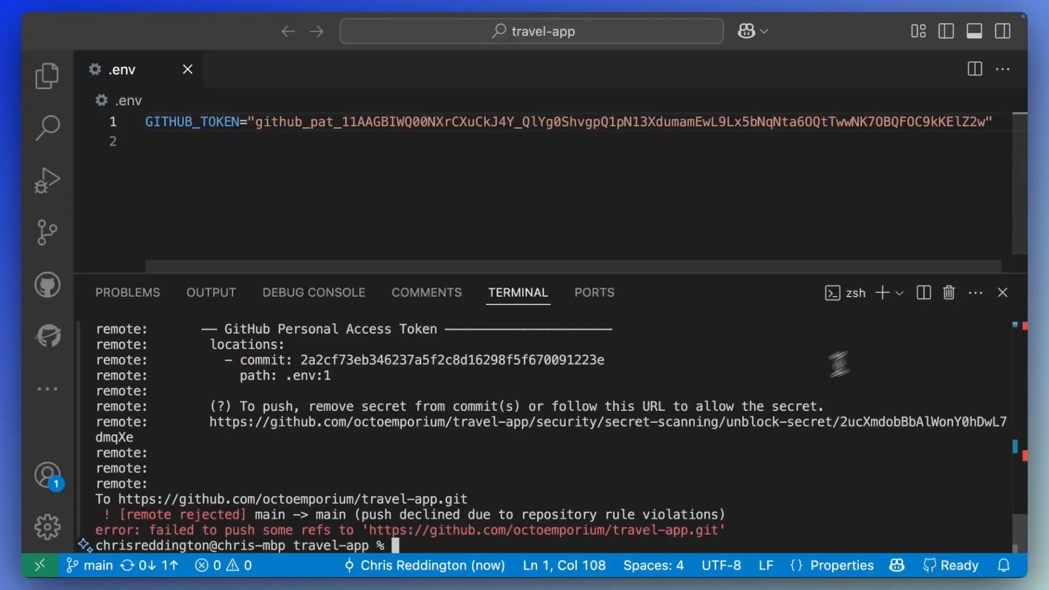
type("git reset --hard or")
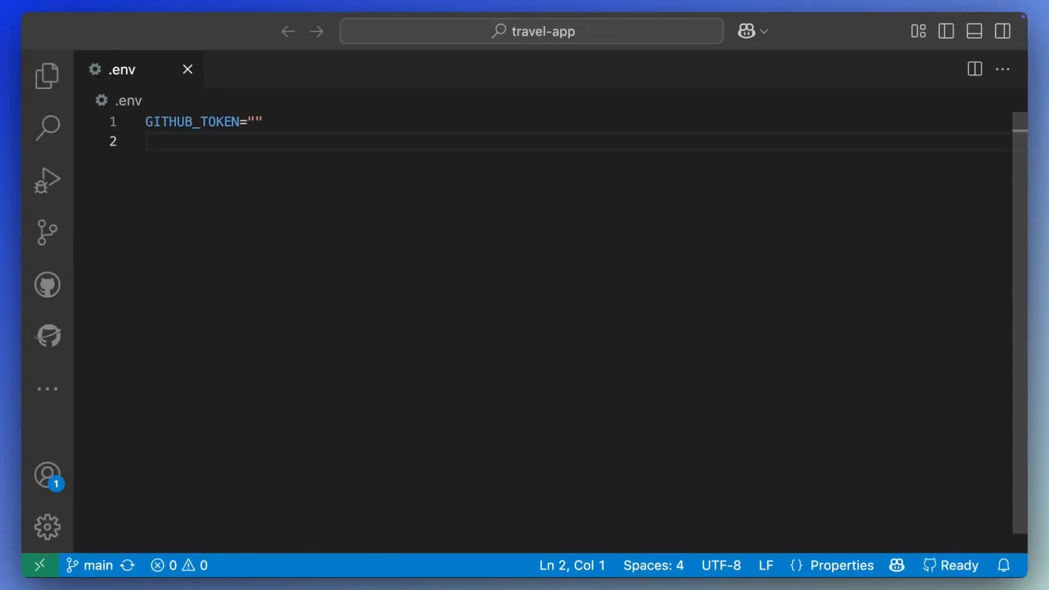
left_click(916, 391)
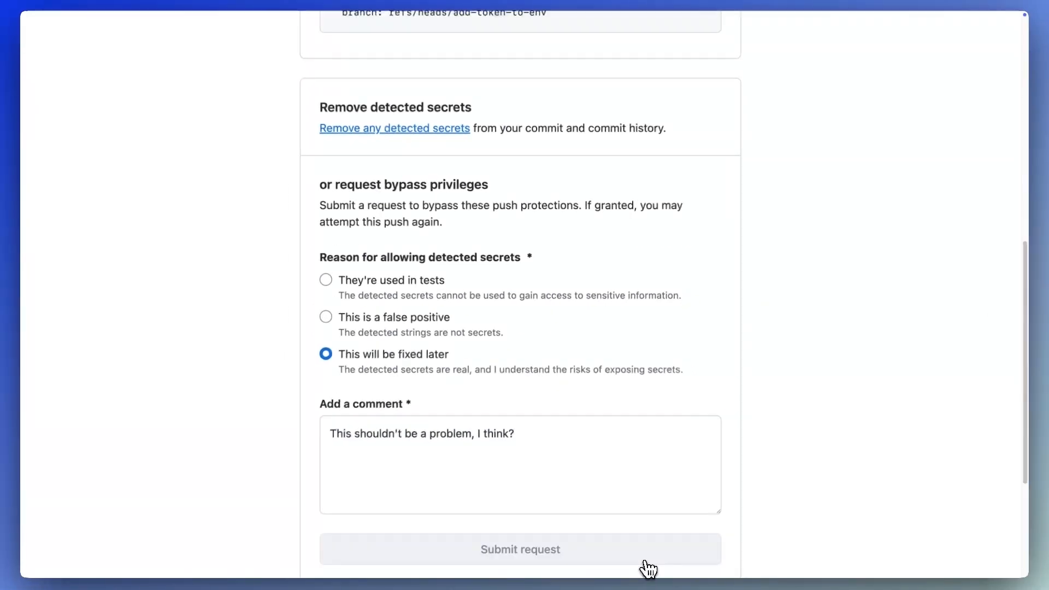
Step: Submit the 'This will be fixed later' bypass request, then deny it as the approver
left_click(520, 550)
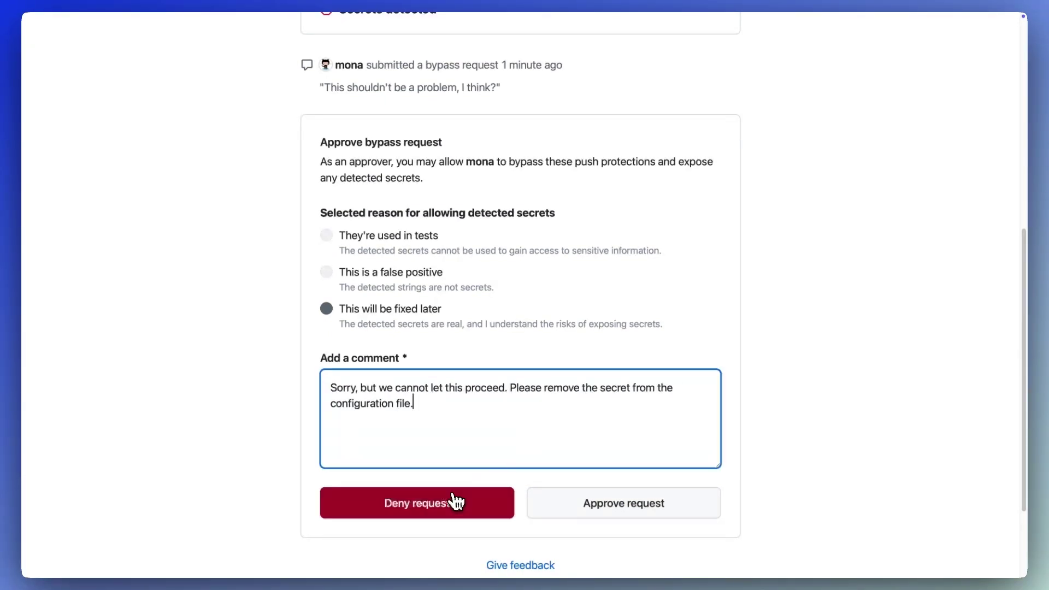
left_click(418, 502)
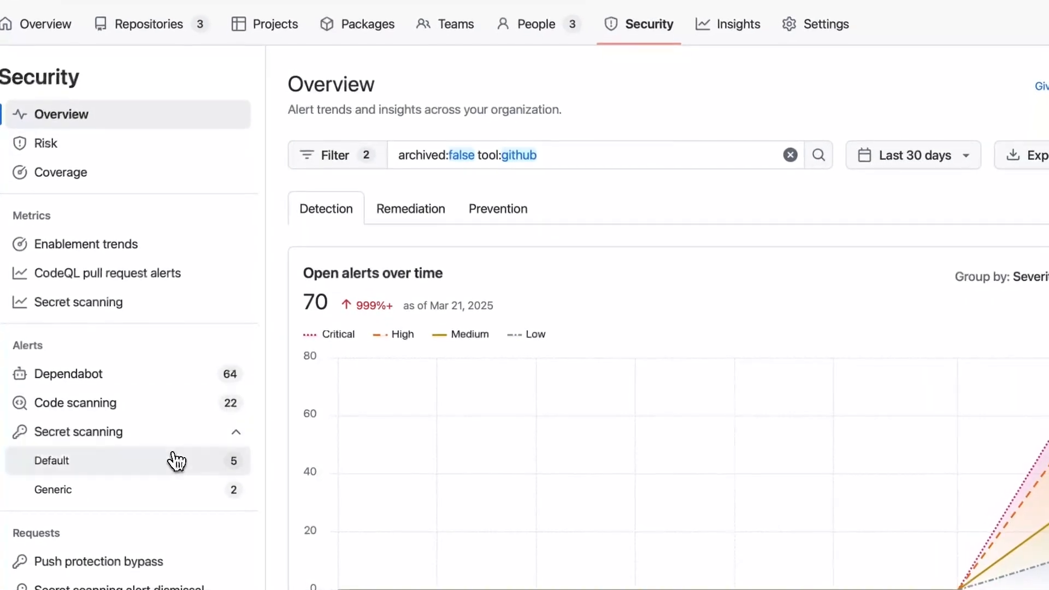
Step: Open the newest Personal Access Token alert and regenerate the leaked token
left_click(51, 461)
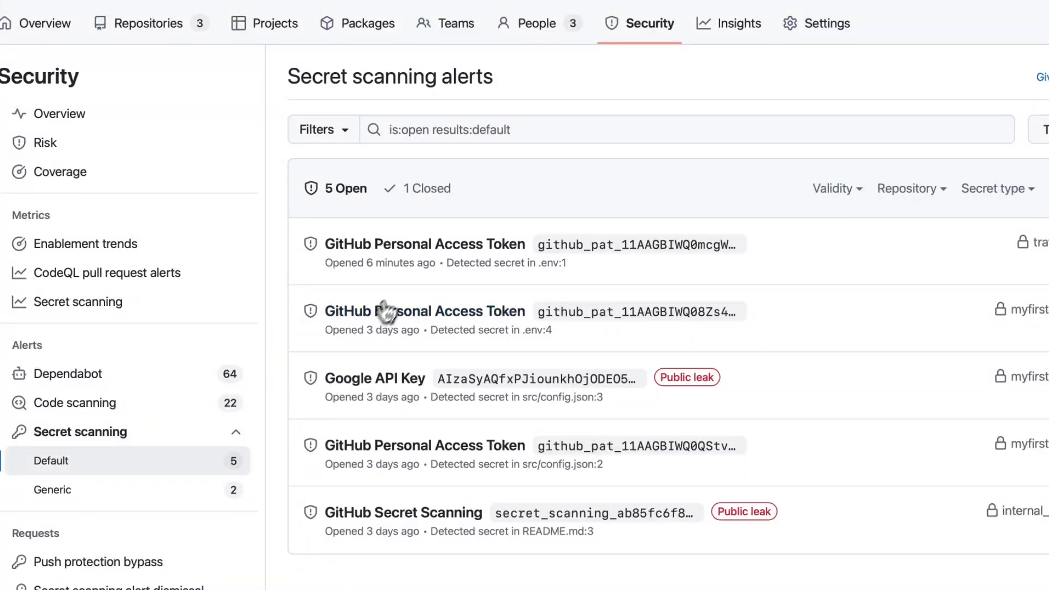
left_click(424, 244)
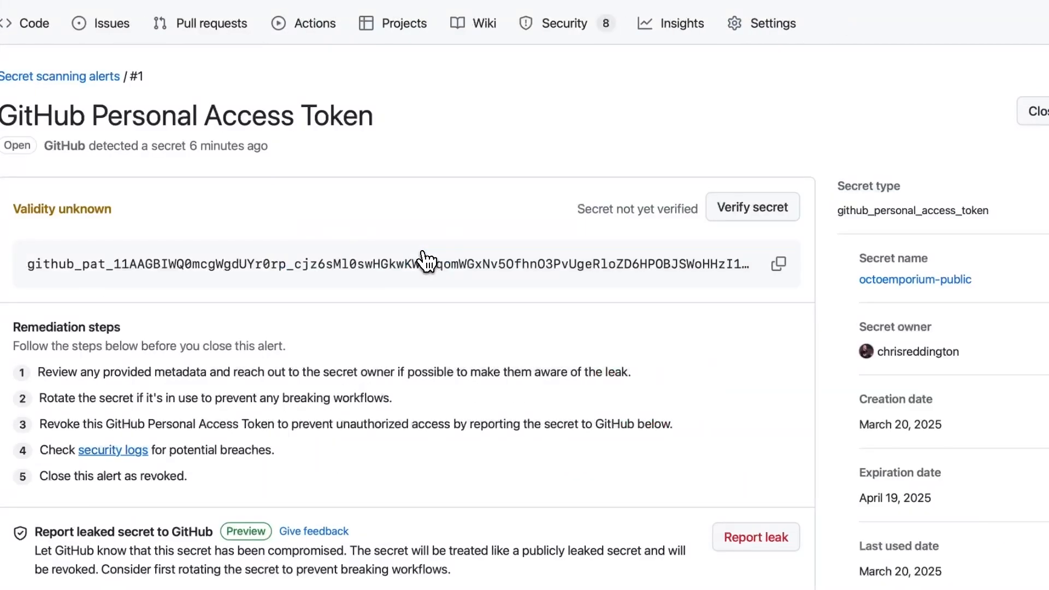
left_click(752, 206)
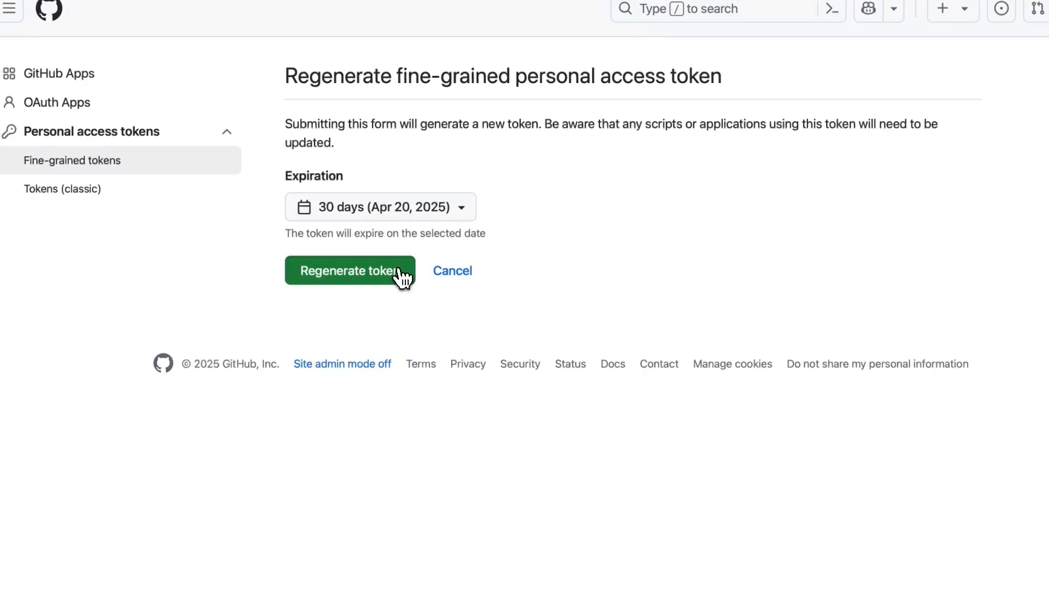
left_click(347, 271)
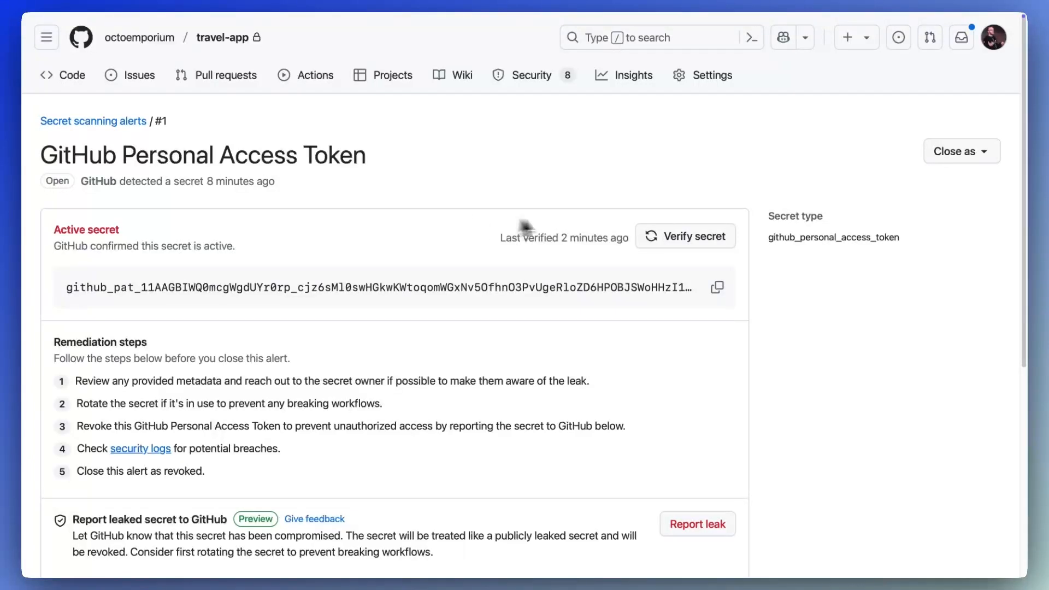
Step: Close the token's secret scanning alert with reason Revoked
left_click(686, 236)
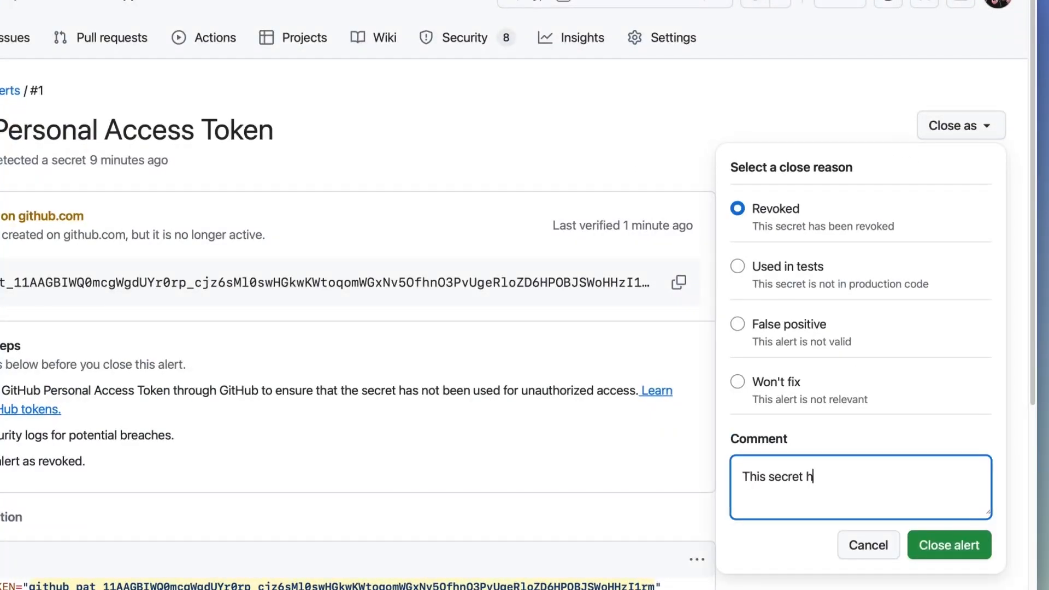
left_click(953, 544)
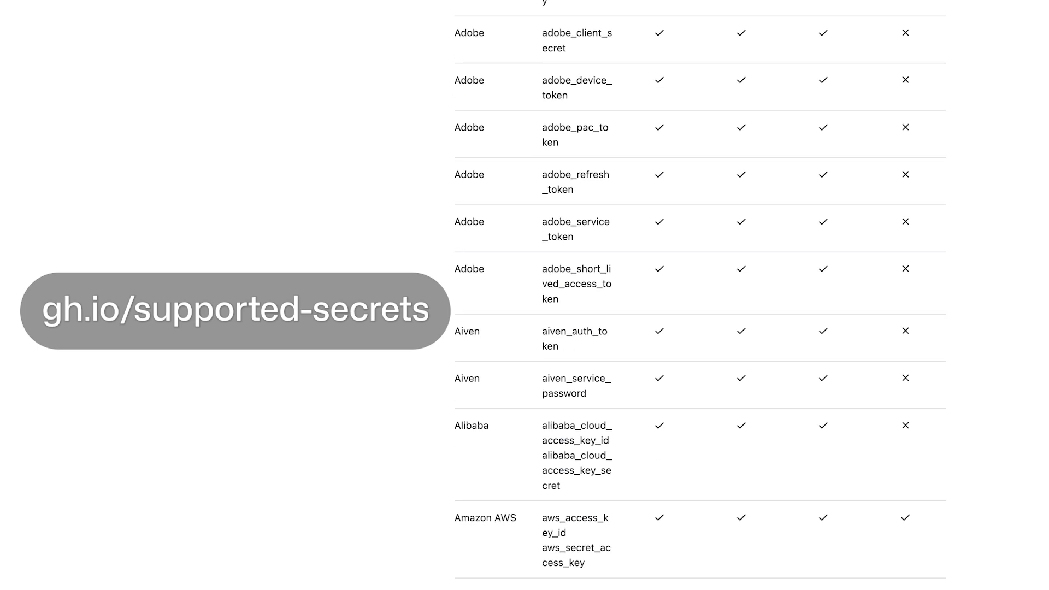
scroll("down", 3)
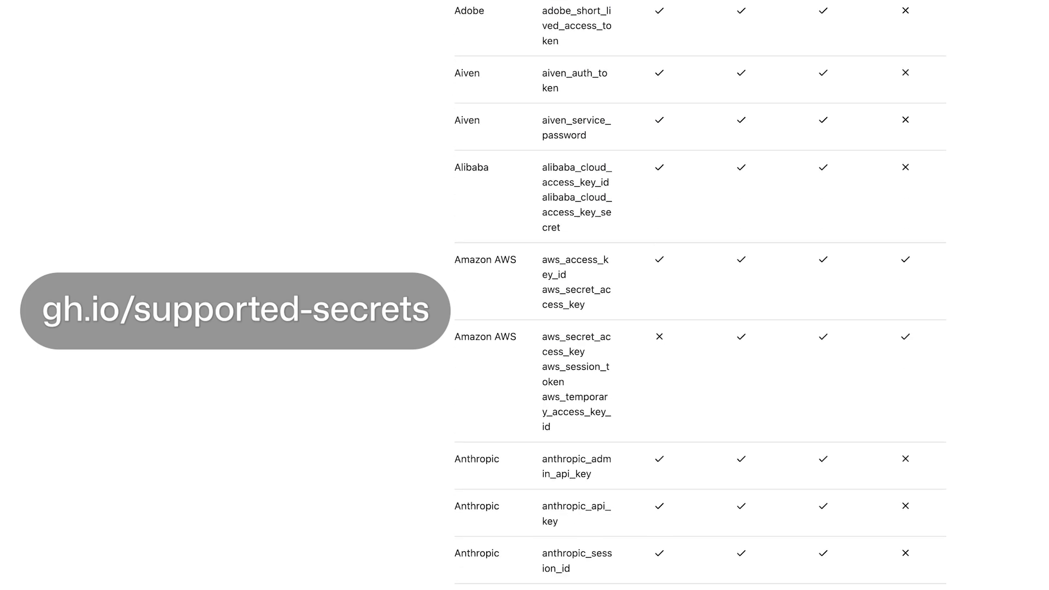
scroll("down", 3)
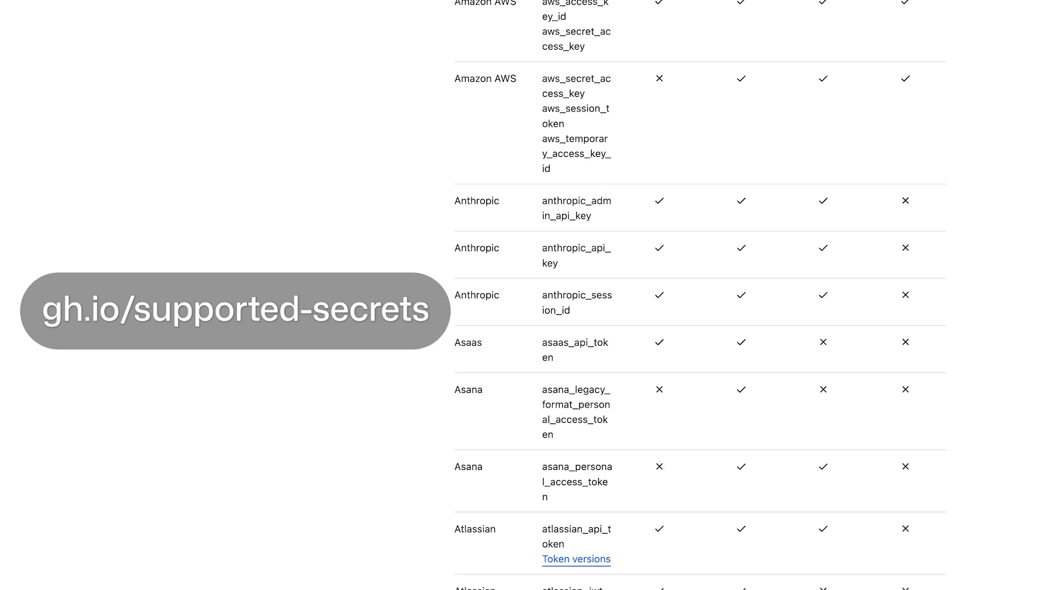
scroll("down", 3)
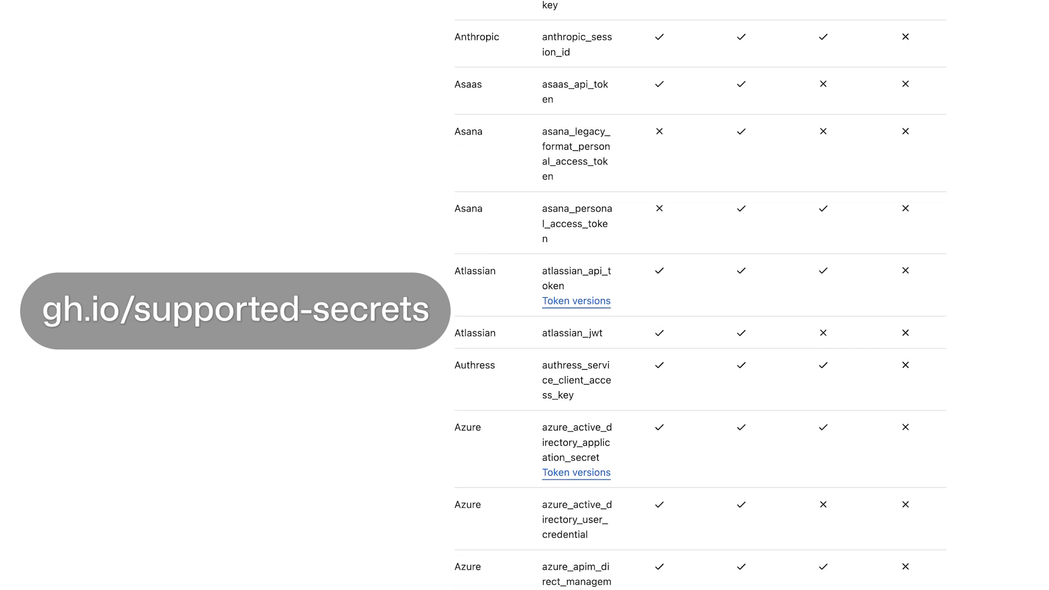
scroll("down", 3)
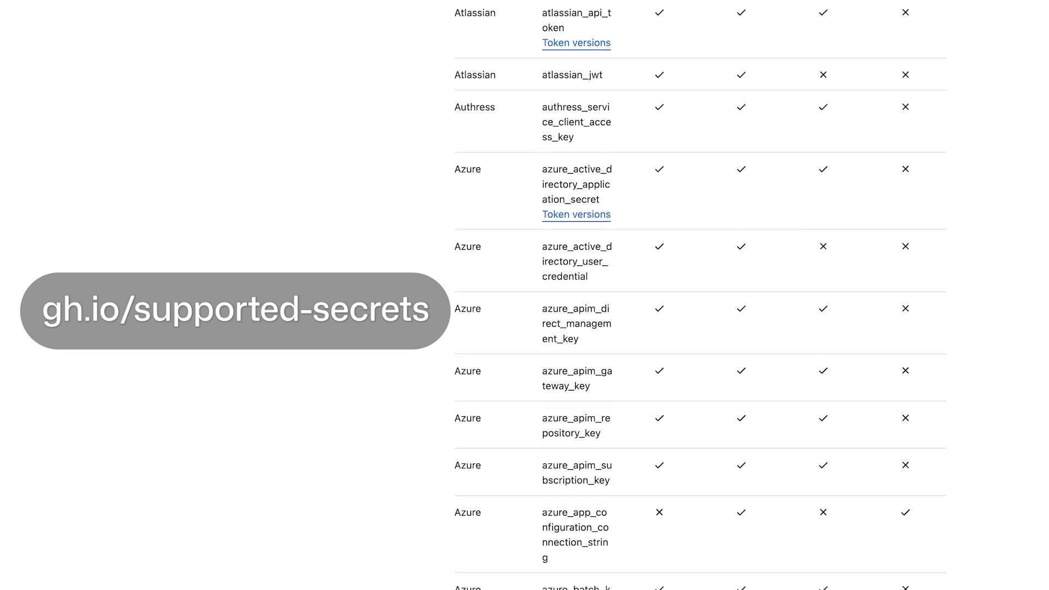
scroll("down", 3)
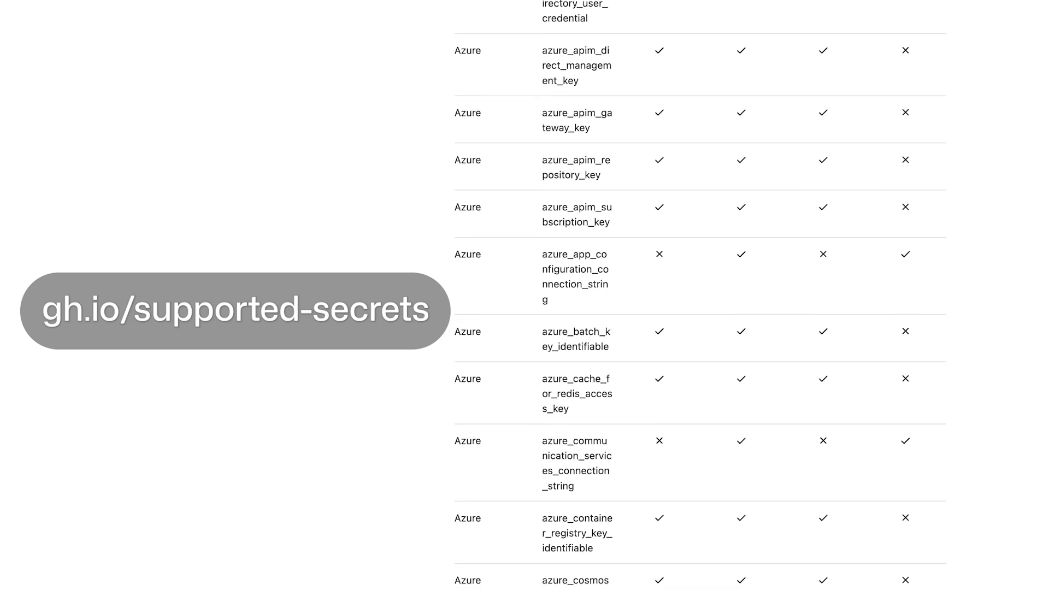
scroll("down", 3)
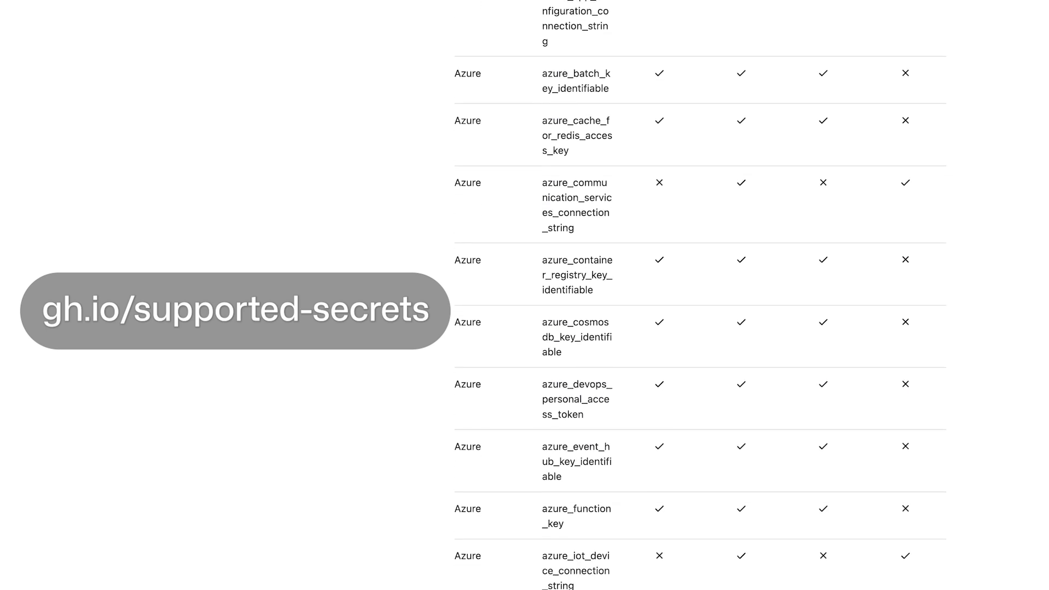
scroll("down", 3)
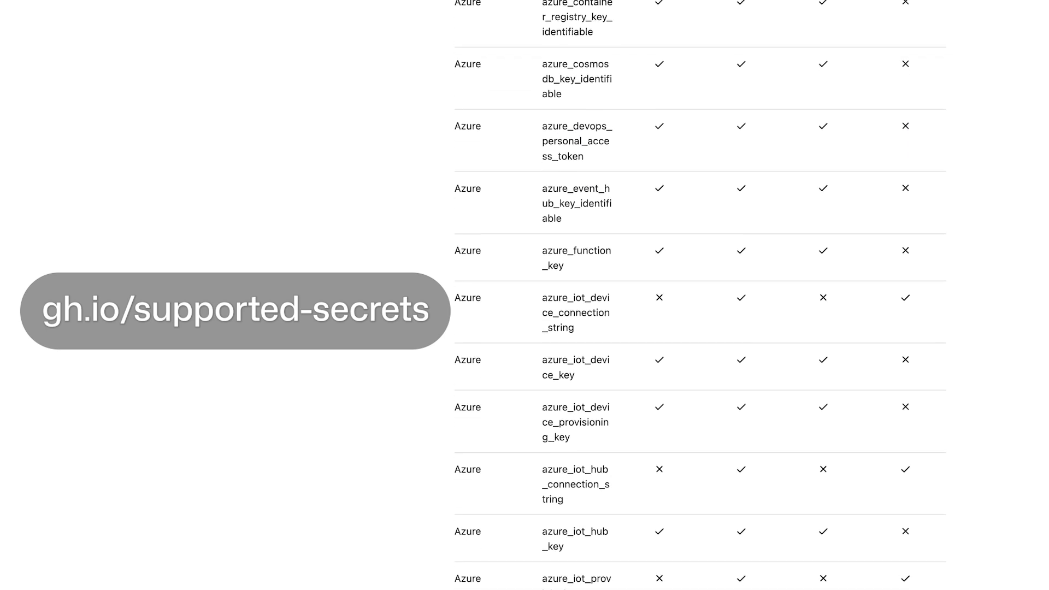
scroll("down", 3)
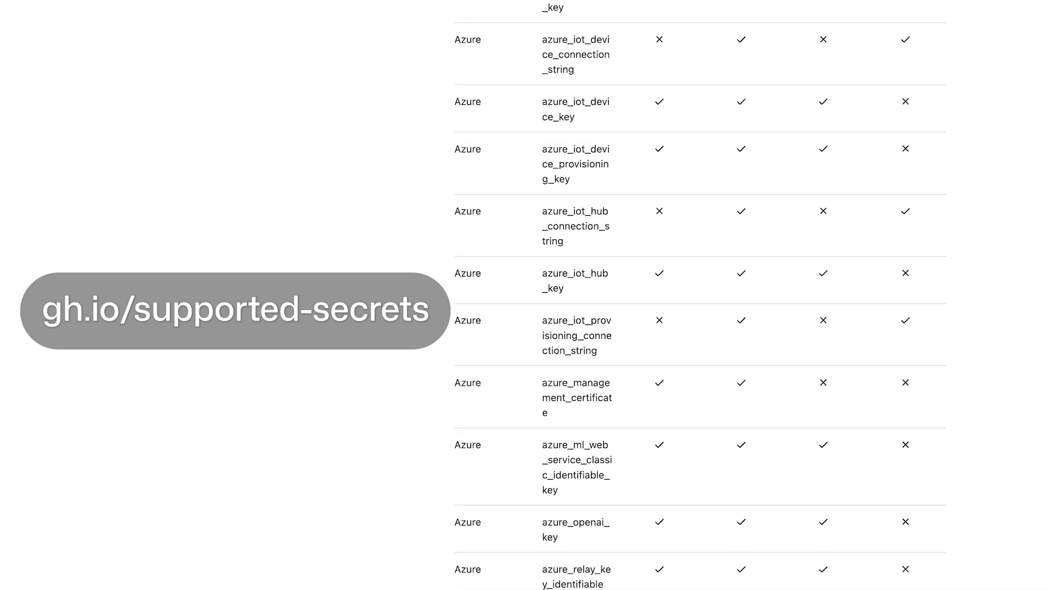
scroll("down", 3)
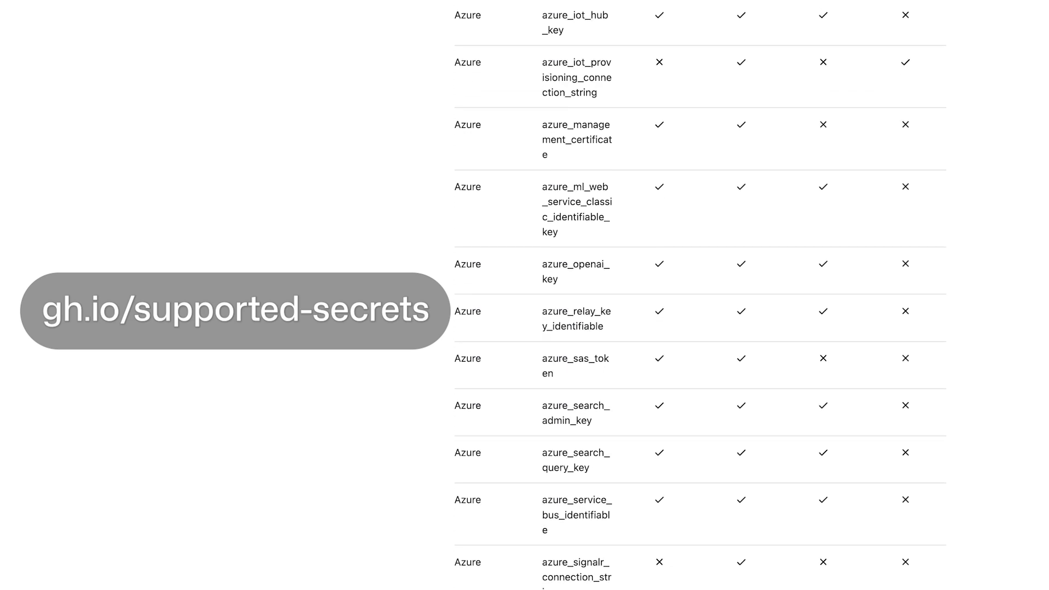
scroll("down", 3)
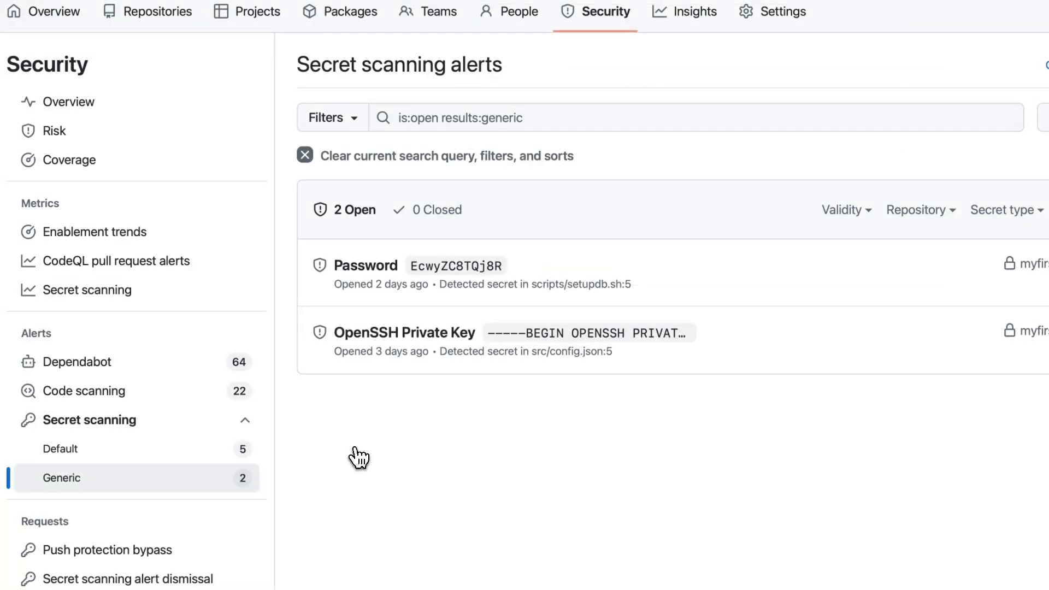
Step: Open the generic Password alert detected in scripts/setupdb.sh
left_click(365, 265)
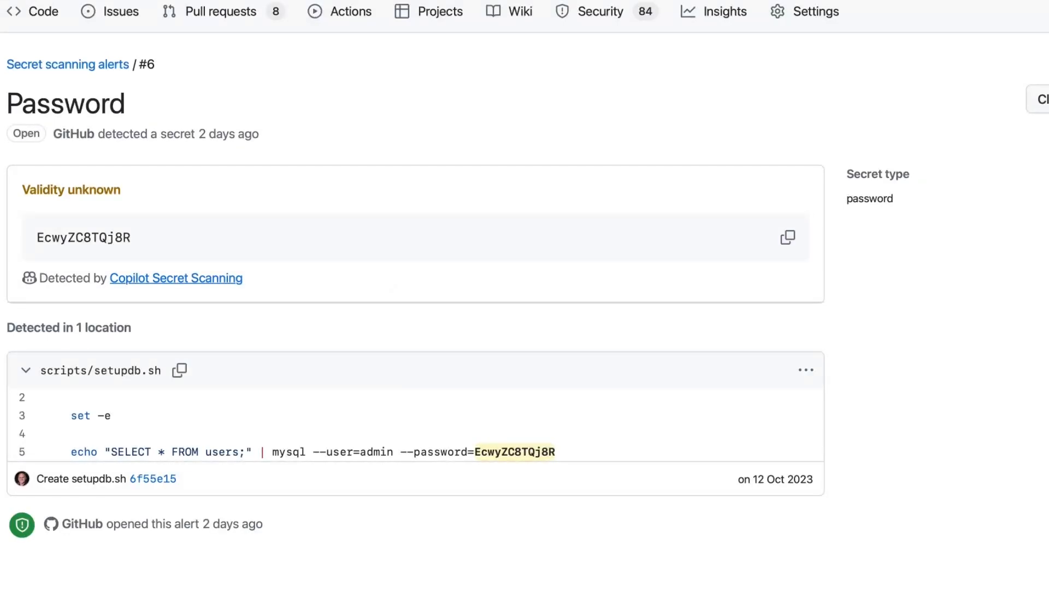
mouse_move(566, 453)
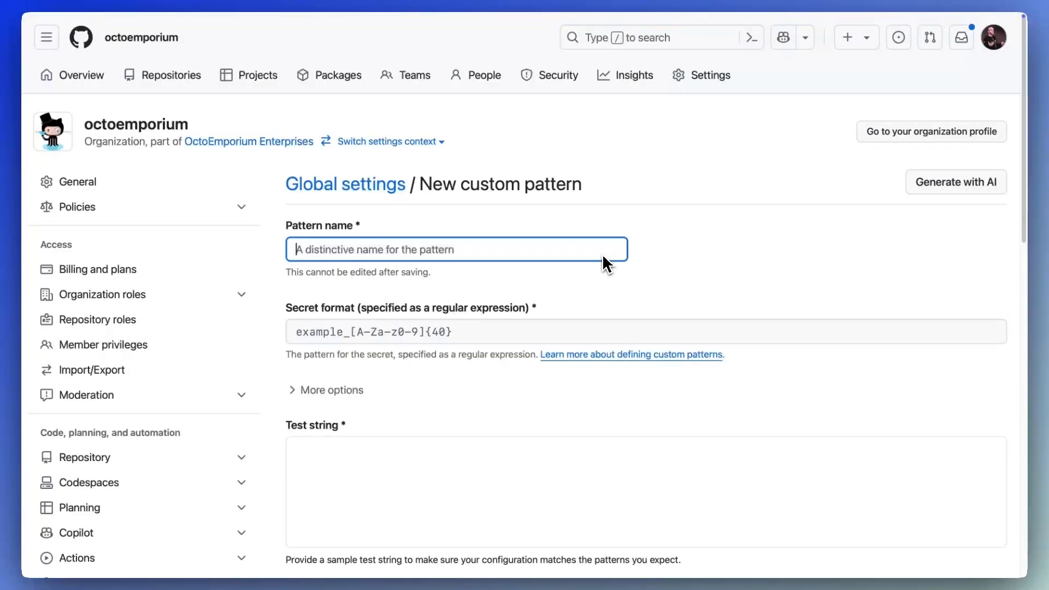
Step: Generate AI regex suggestions for VISA, Mastercard and Amex PANs and expand the first one
left_click(956, 182)
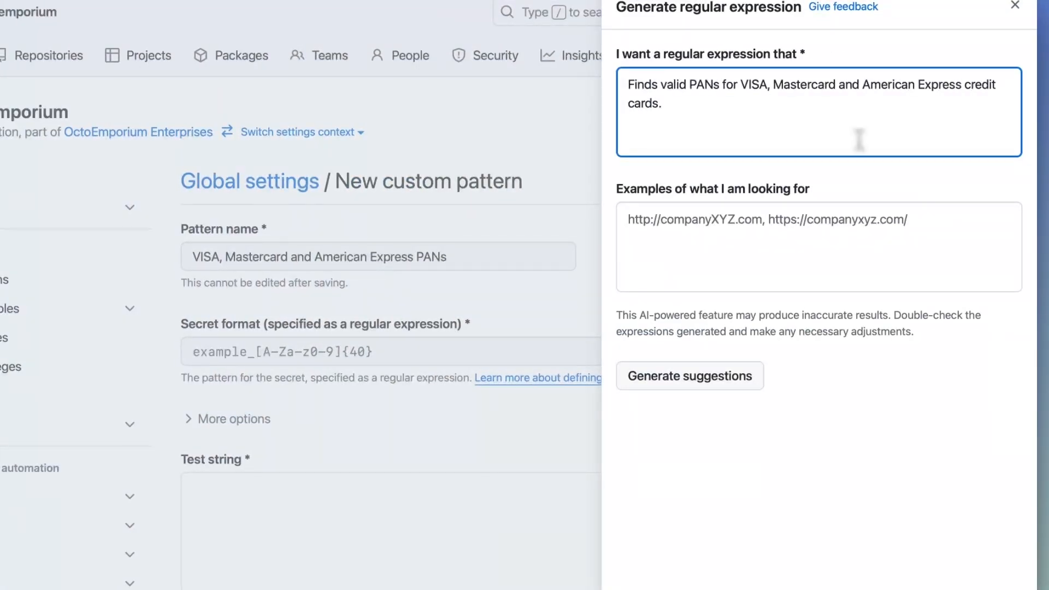
left_click(691, 376)
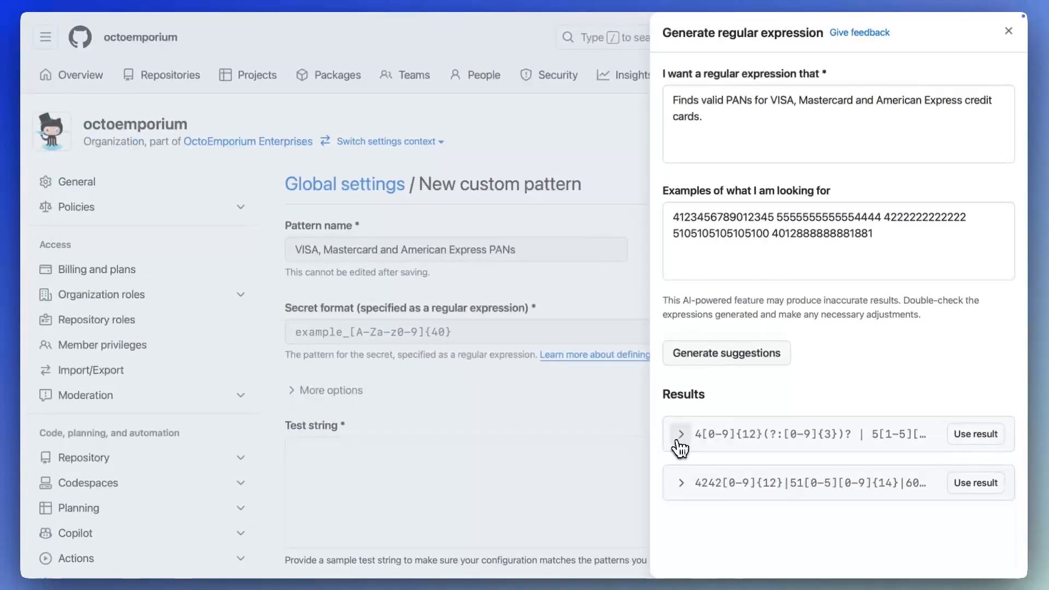
left_click(975, 434)
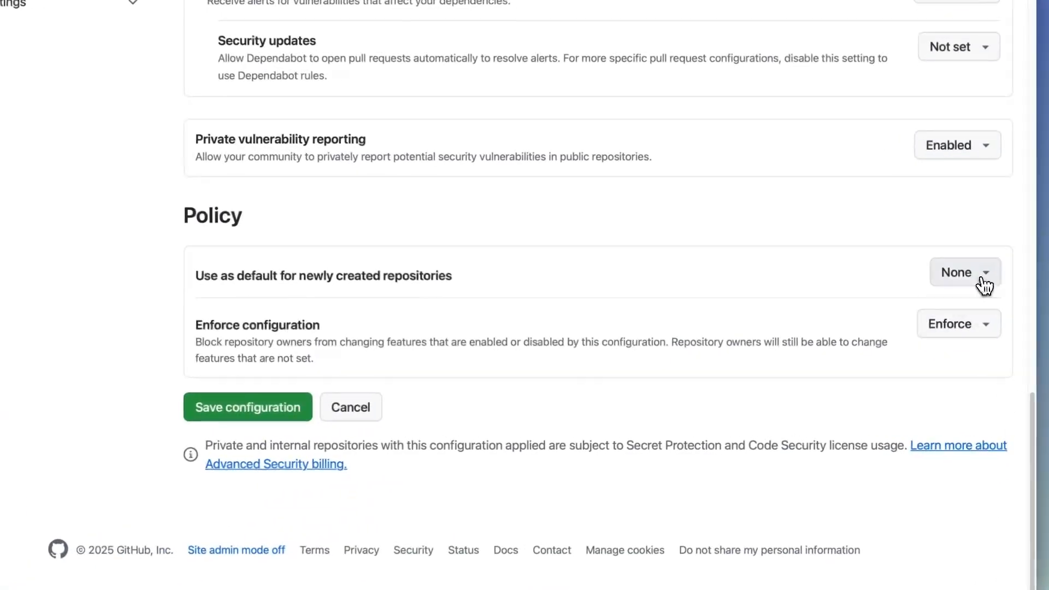
Step: Set the enforced configuration as default for all newly created repositories and save it
left_click(964, 272)
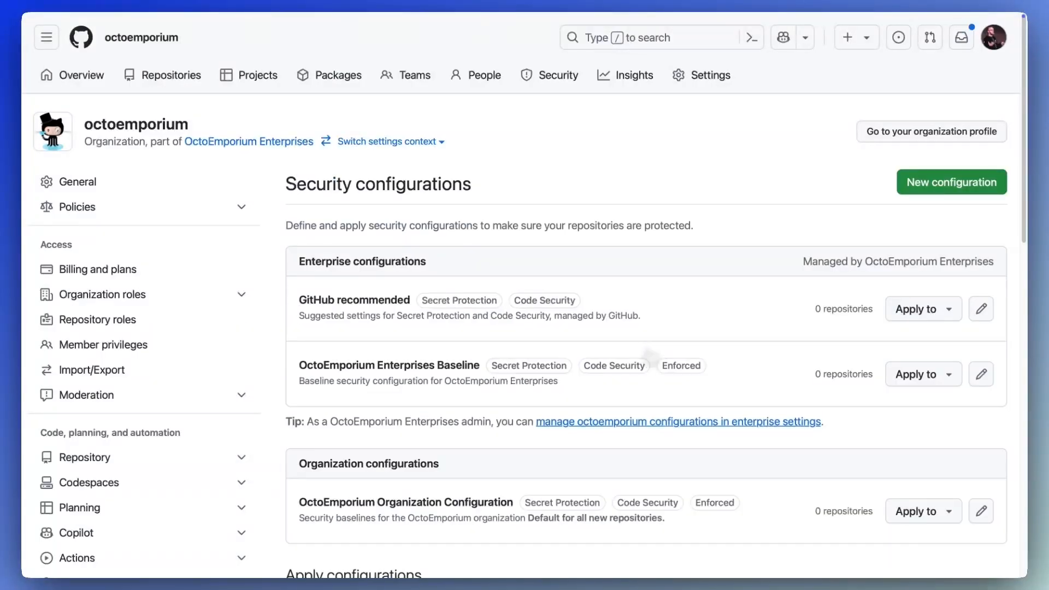
scroll("down", 3)
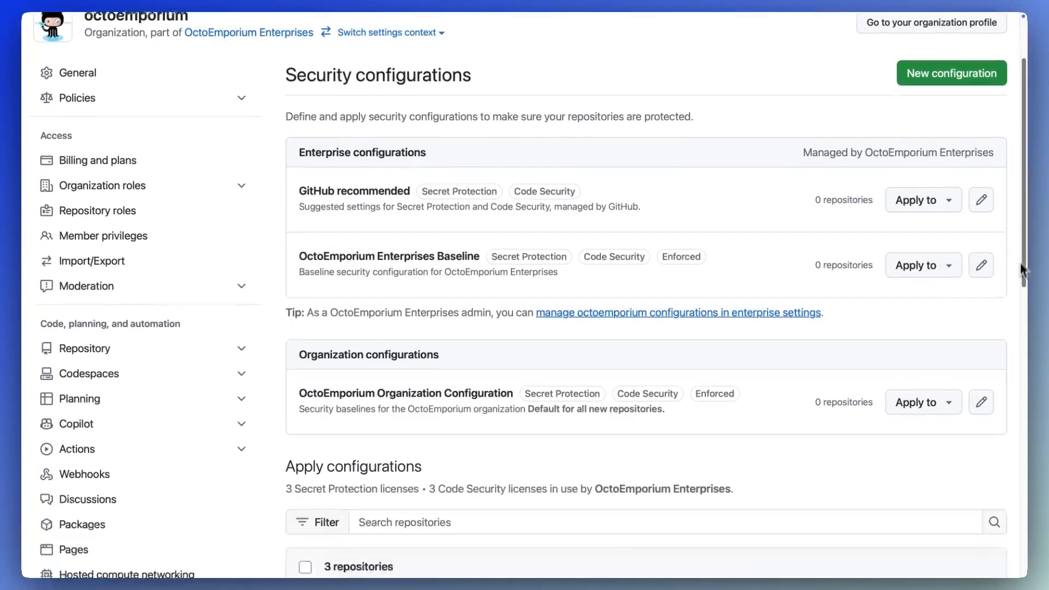